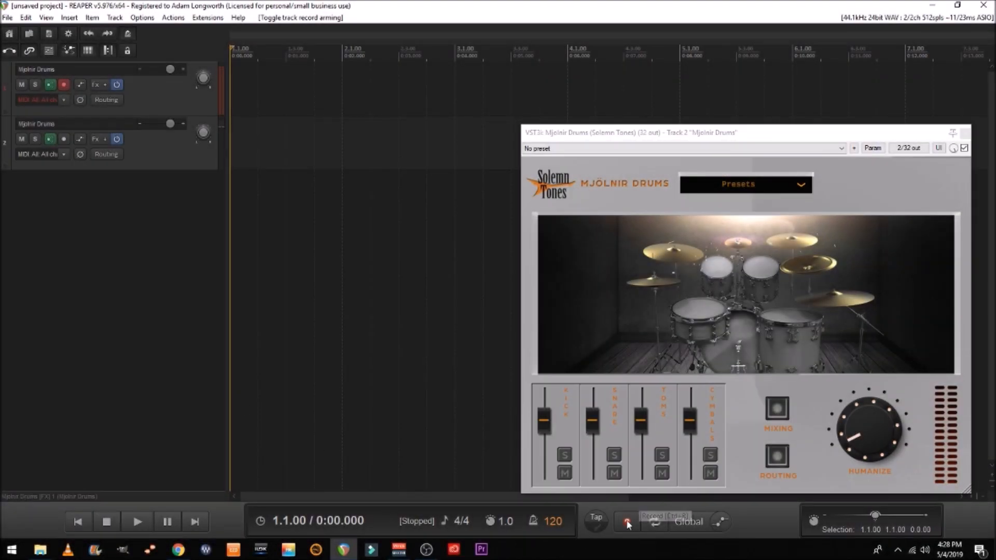
mouse_move(628, 524)
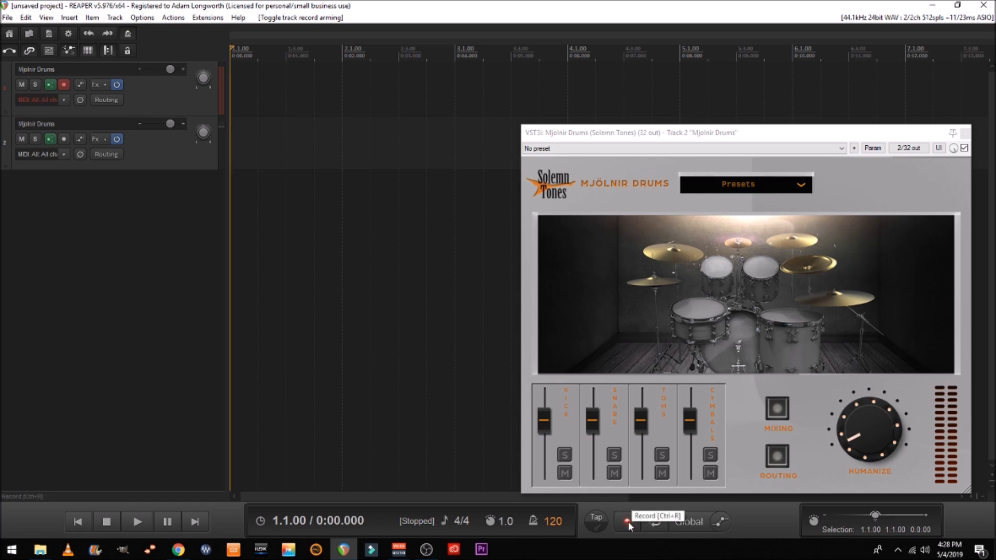
Record an unquantized drum part of about five bars onto the first Mjolnir Drums track
left_click(627, 521)
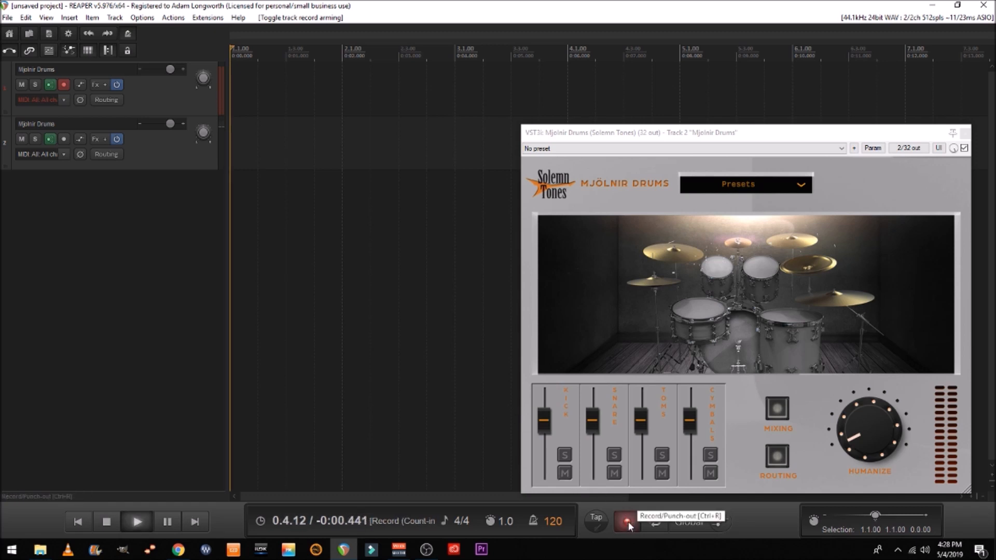
left_click(627, 521)
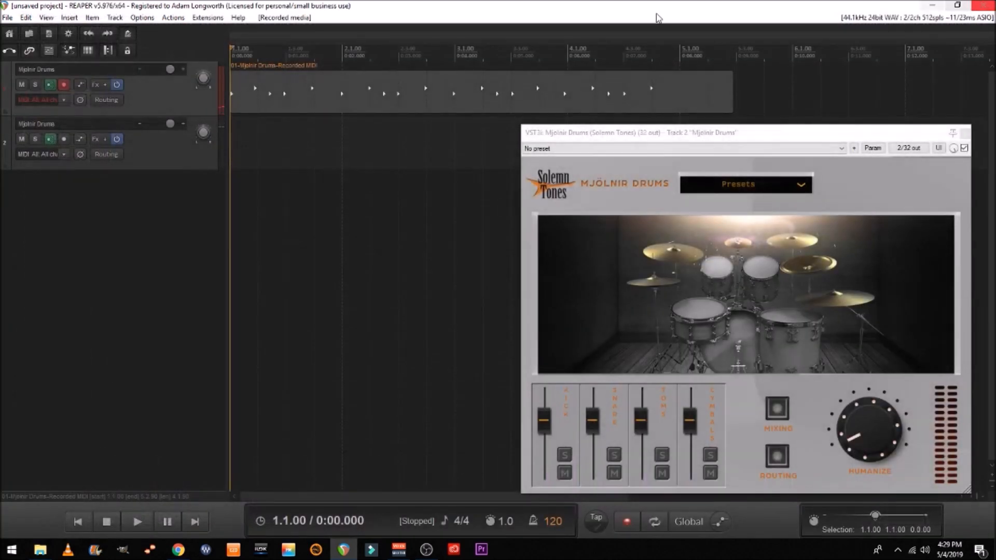
Disarm and mute track 1, then arm track 2 for recording
left_click(62, 85)
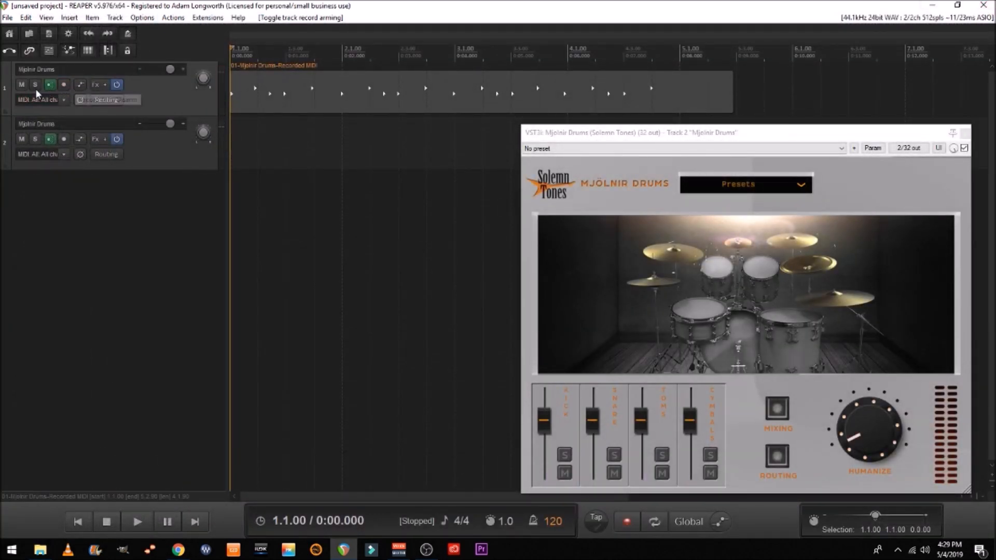
left_click(21, 85)
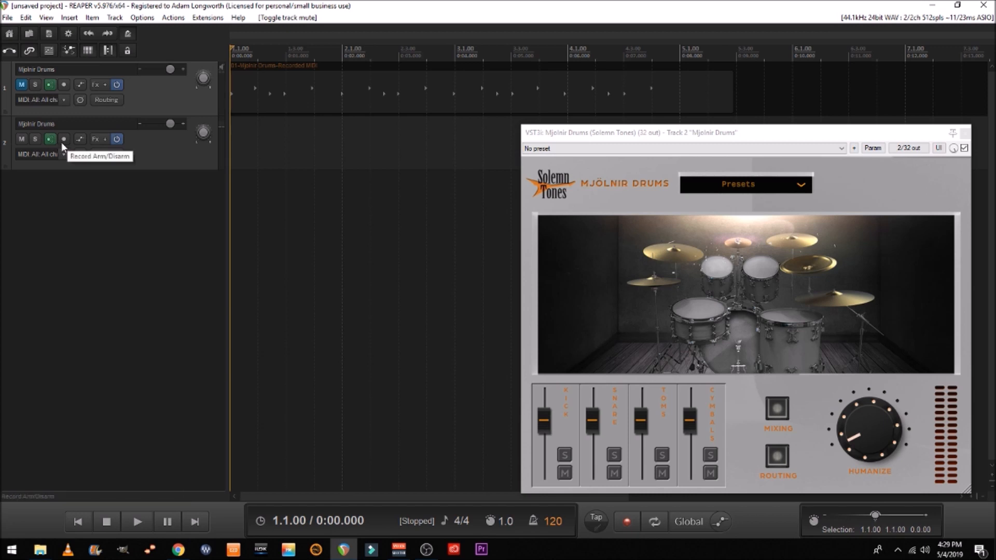
left_click(63, 139)
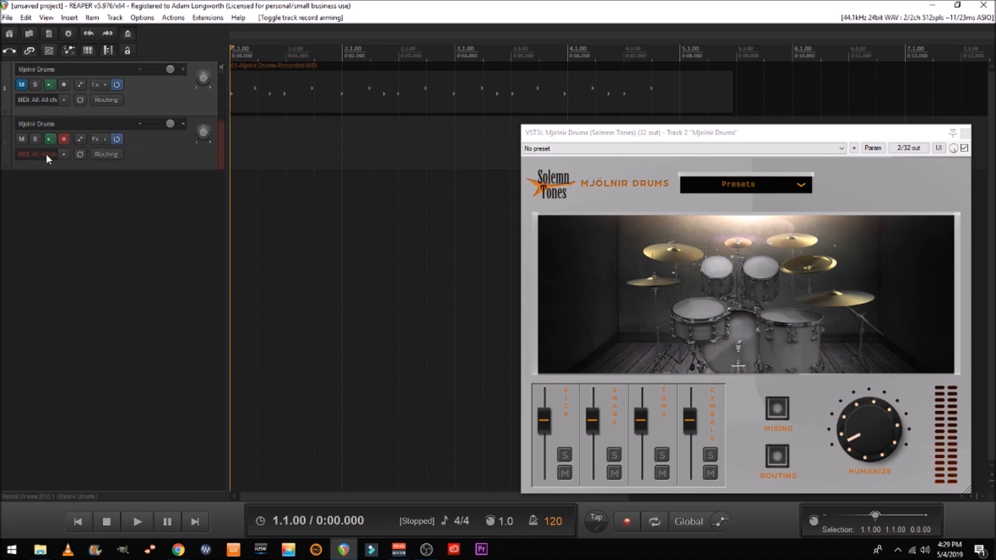
In track 2's recording settings, enable MIDI recording quantize at 1/8 notes
left_click(63, 154)
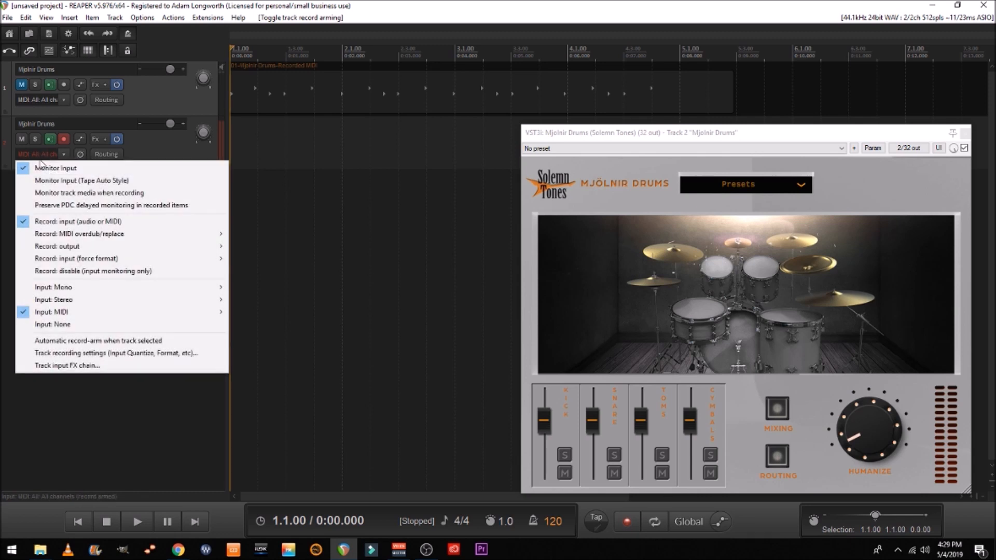
mouse_move(62, 353)
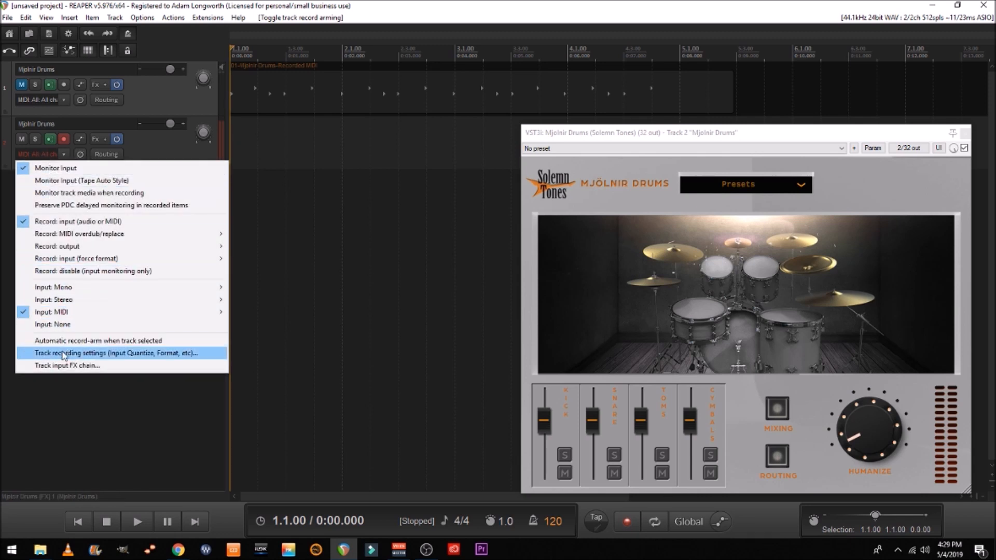
left_click(114, 352)
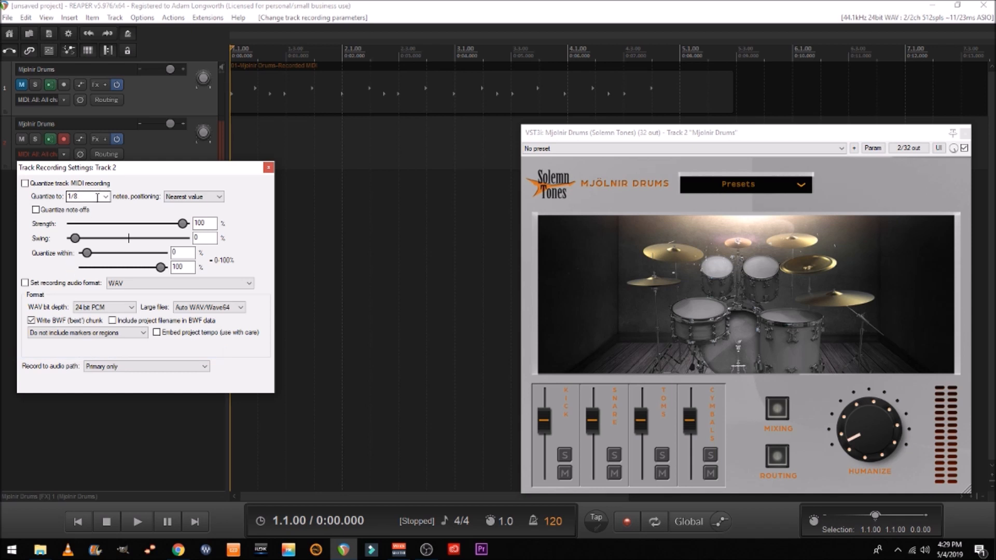
left_click(105, 196)
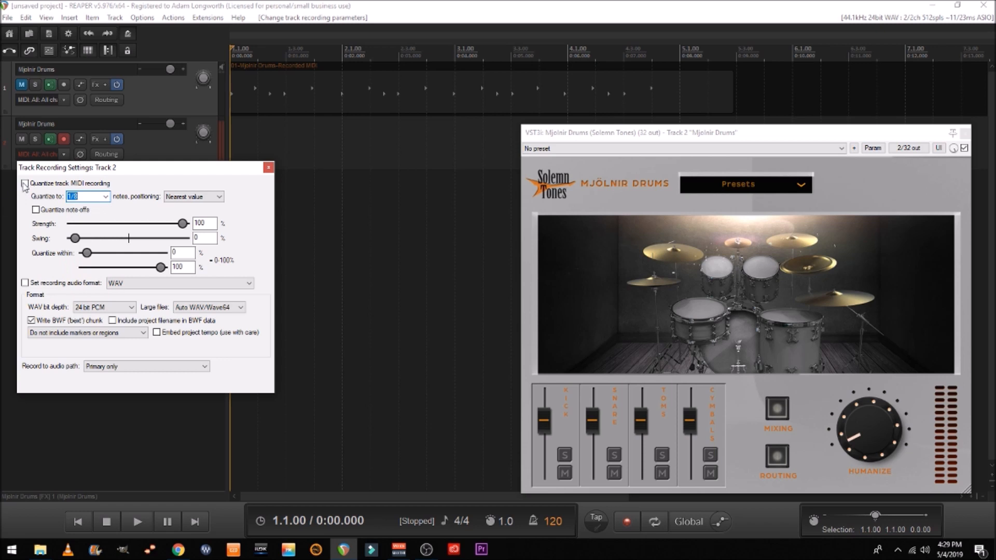
left_click(25, 184)
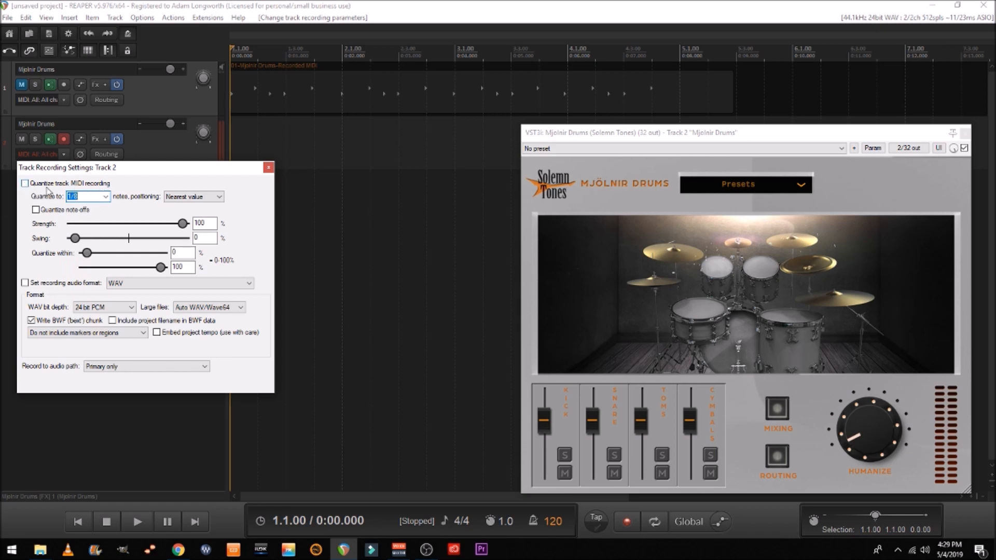
left_click(25, 184)
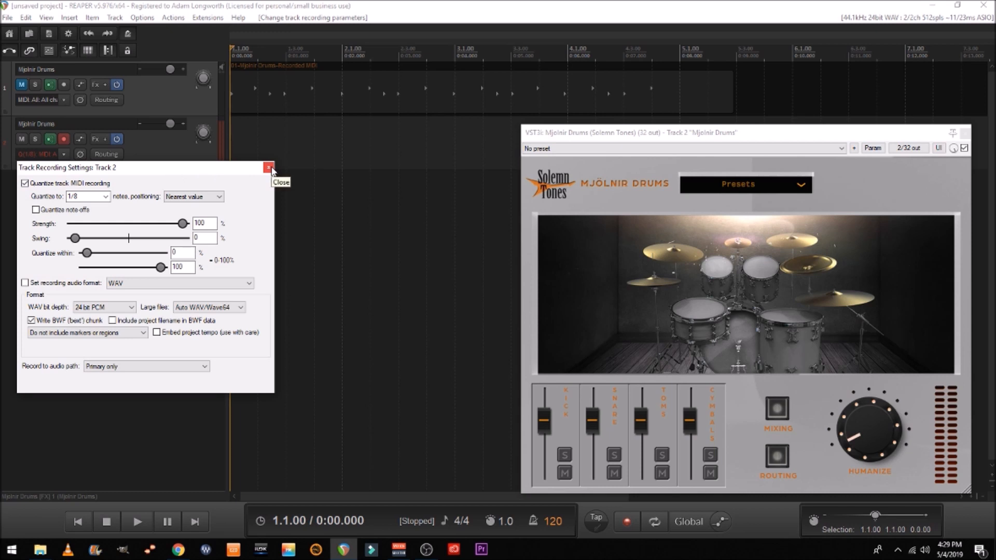
left_click(268, 167)
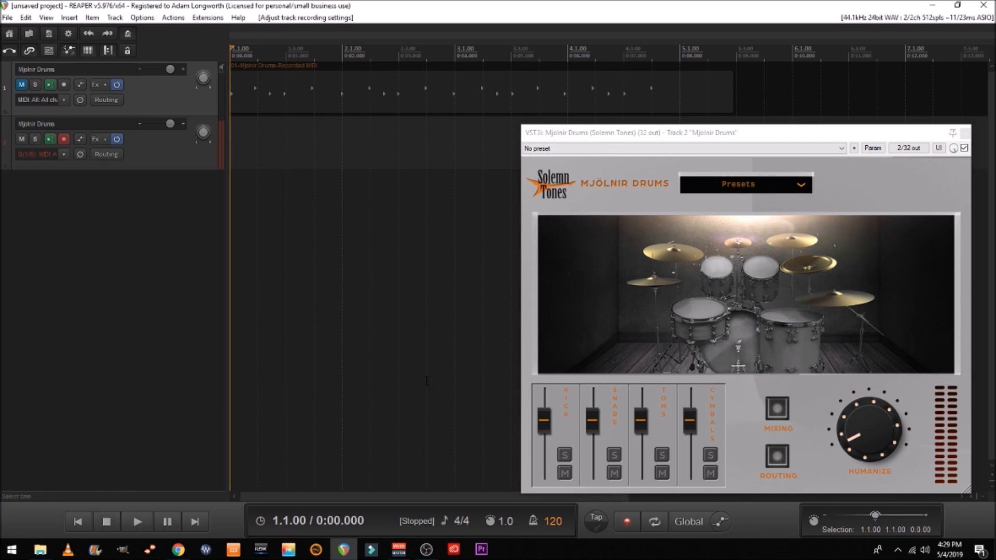
Record the drum part on track 2 with 1/8 input quantize, then stop
left_click(625, 521)
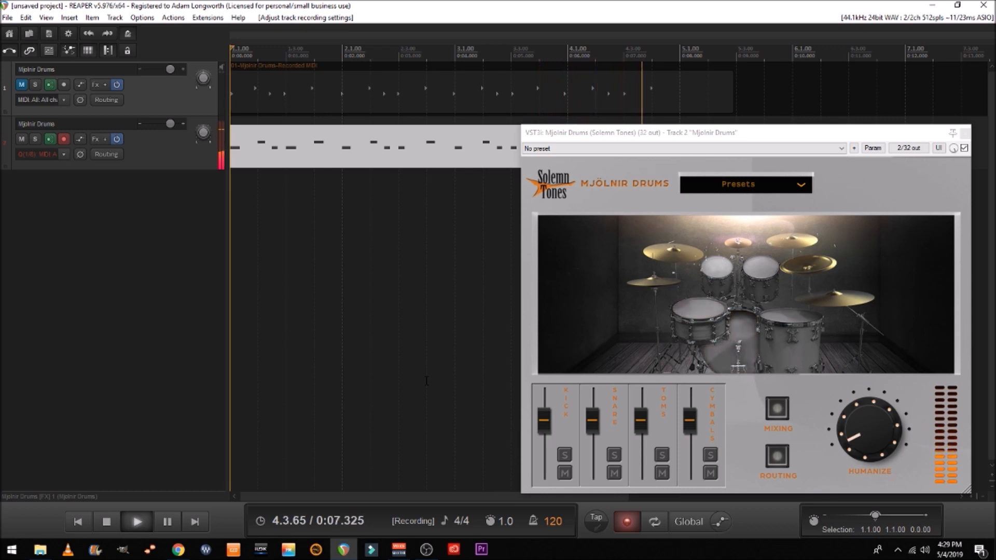
left_click(106, 521)
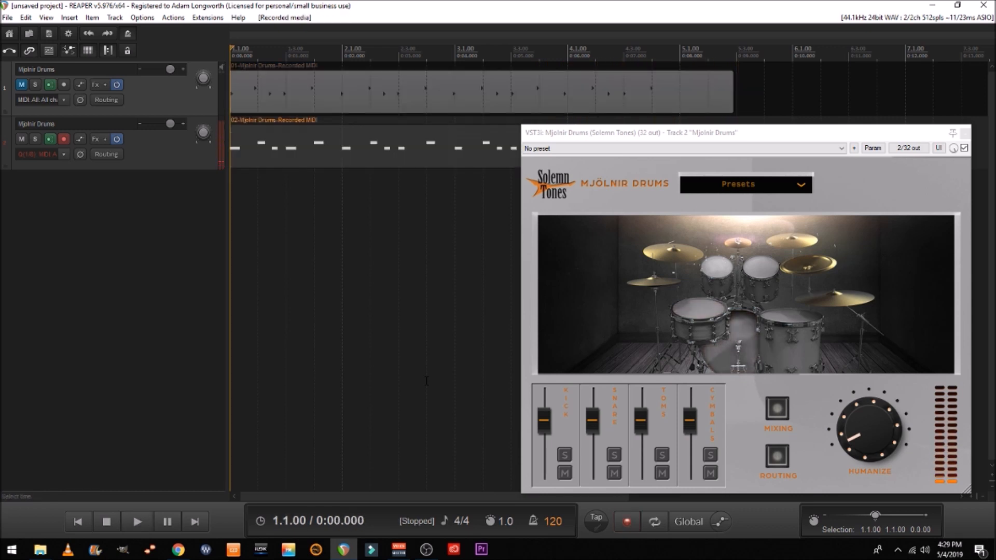